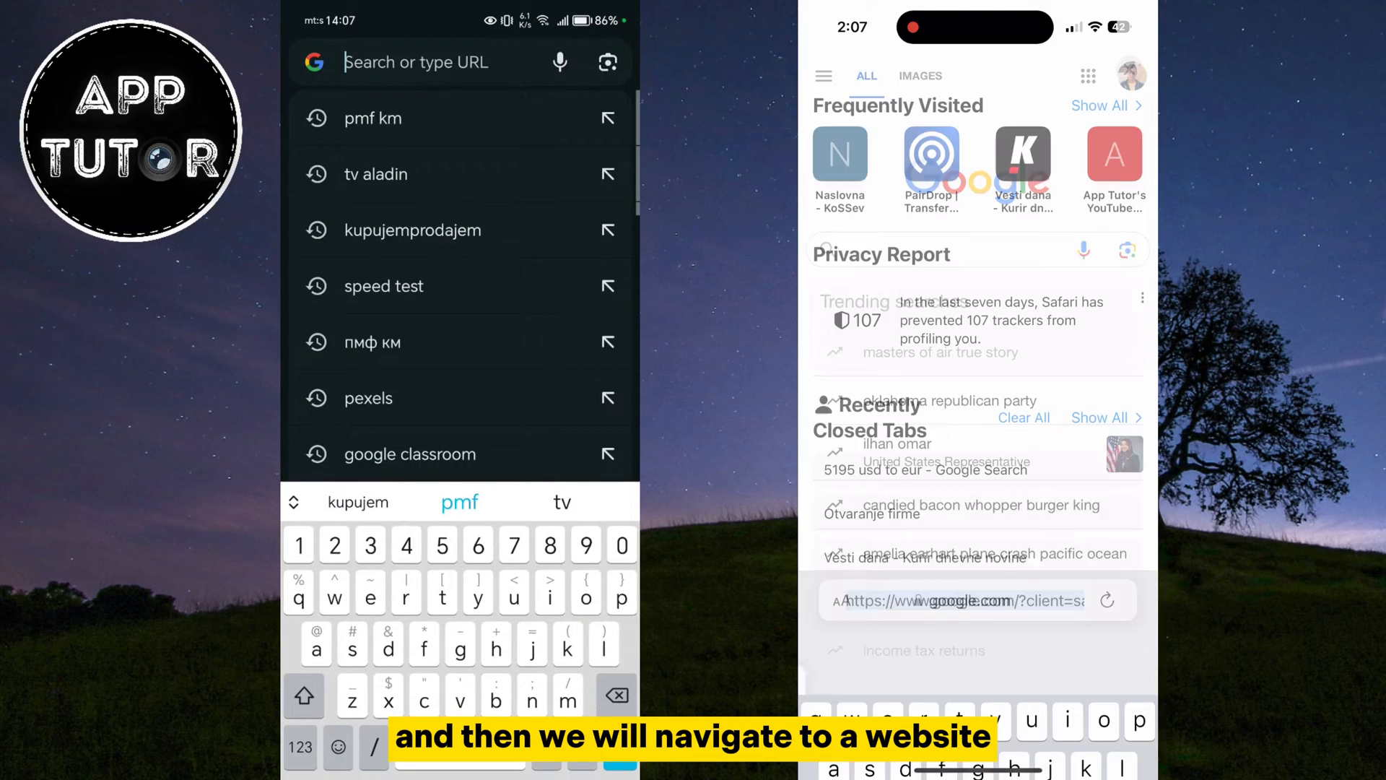
Navigate Chrome to pairdrop.net so both phones see each other as nearby devices
text(pairdrop.net)
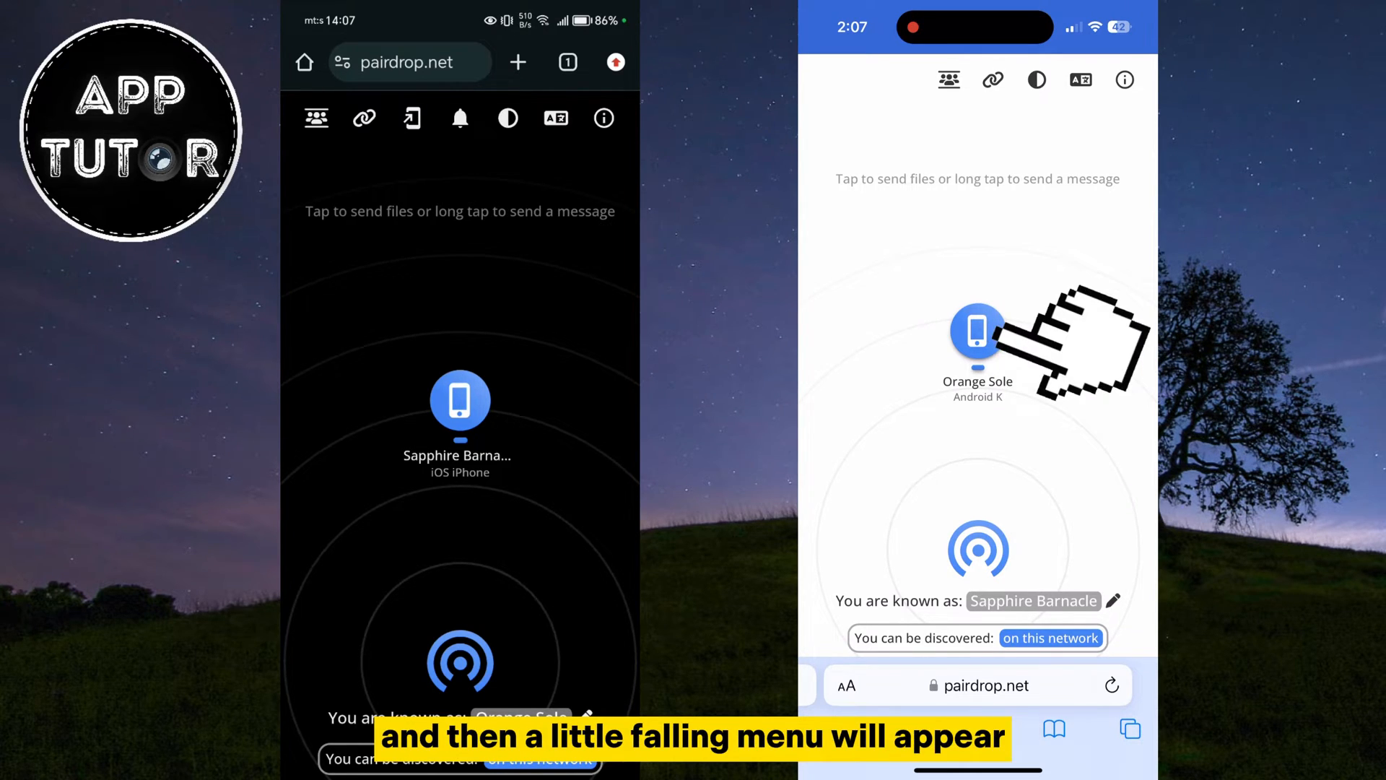
Choose the Android phone Orange Sole as recipient, revealing photo library, camera and files sources
click(977, 332)
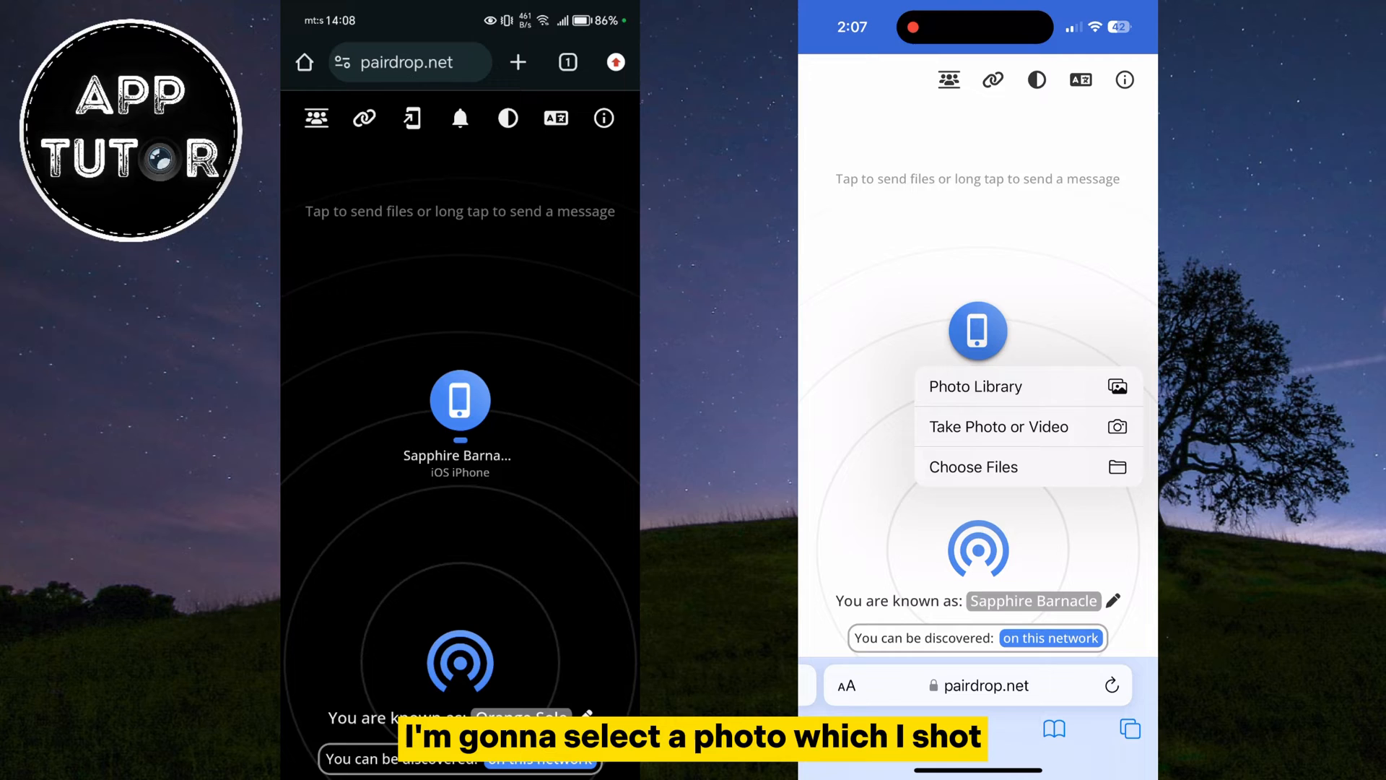
Pick IMG_8909.jpeg from the iPhone photo library and send it to Orange Sole
click(976, 387)
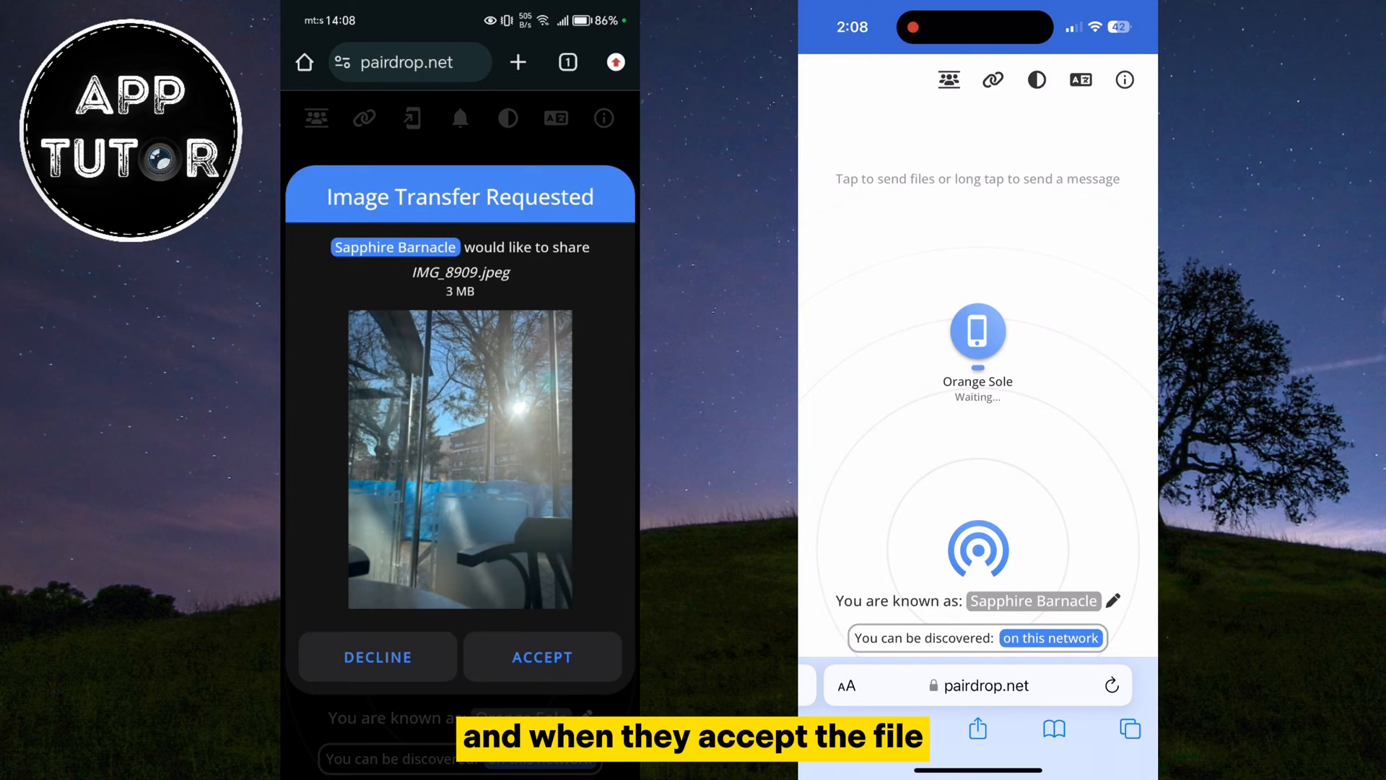
Accept the IMG_8909.jpeg transfer request on Android and download the received image
click(542, 657)
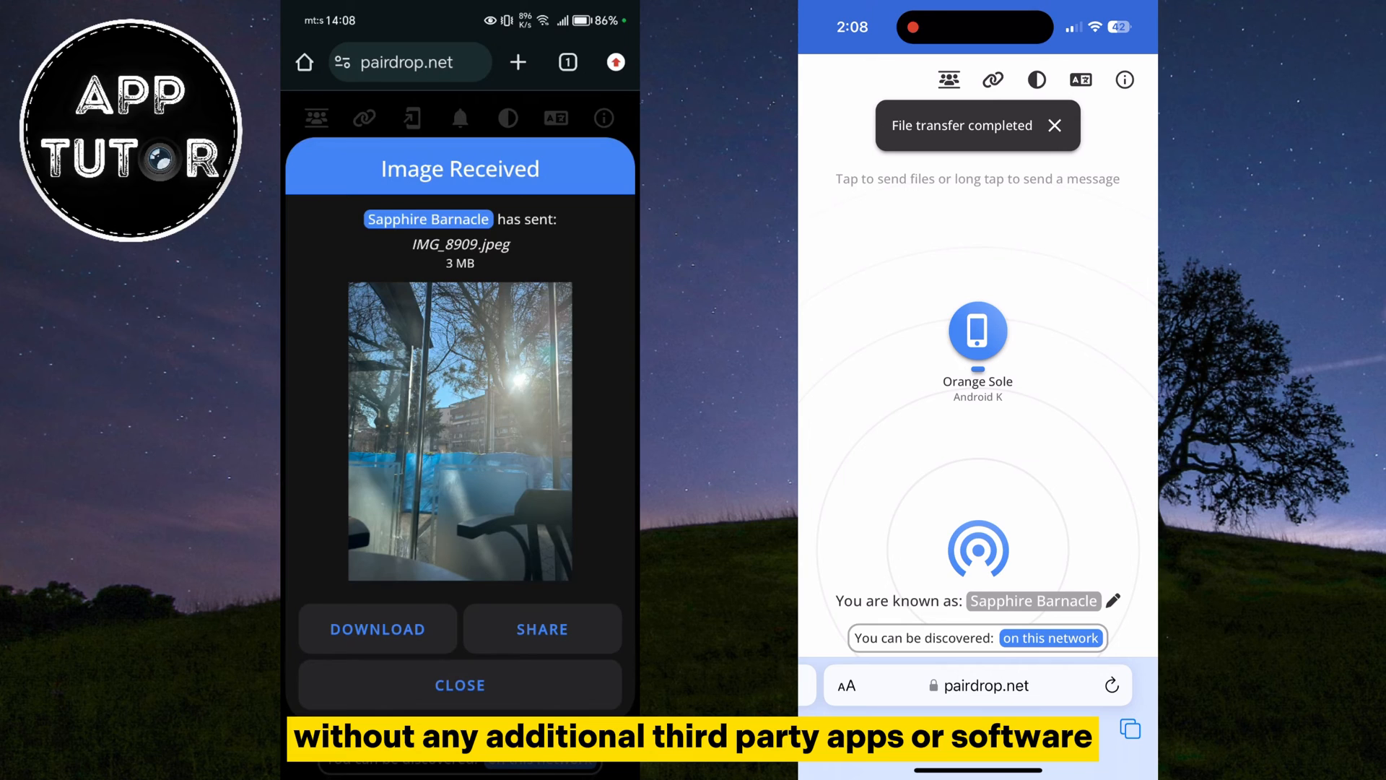
click(377, 628)
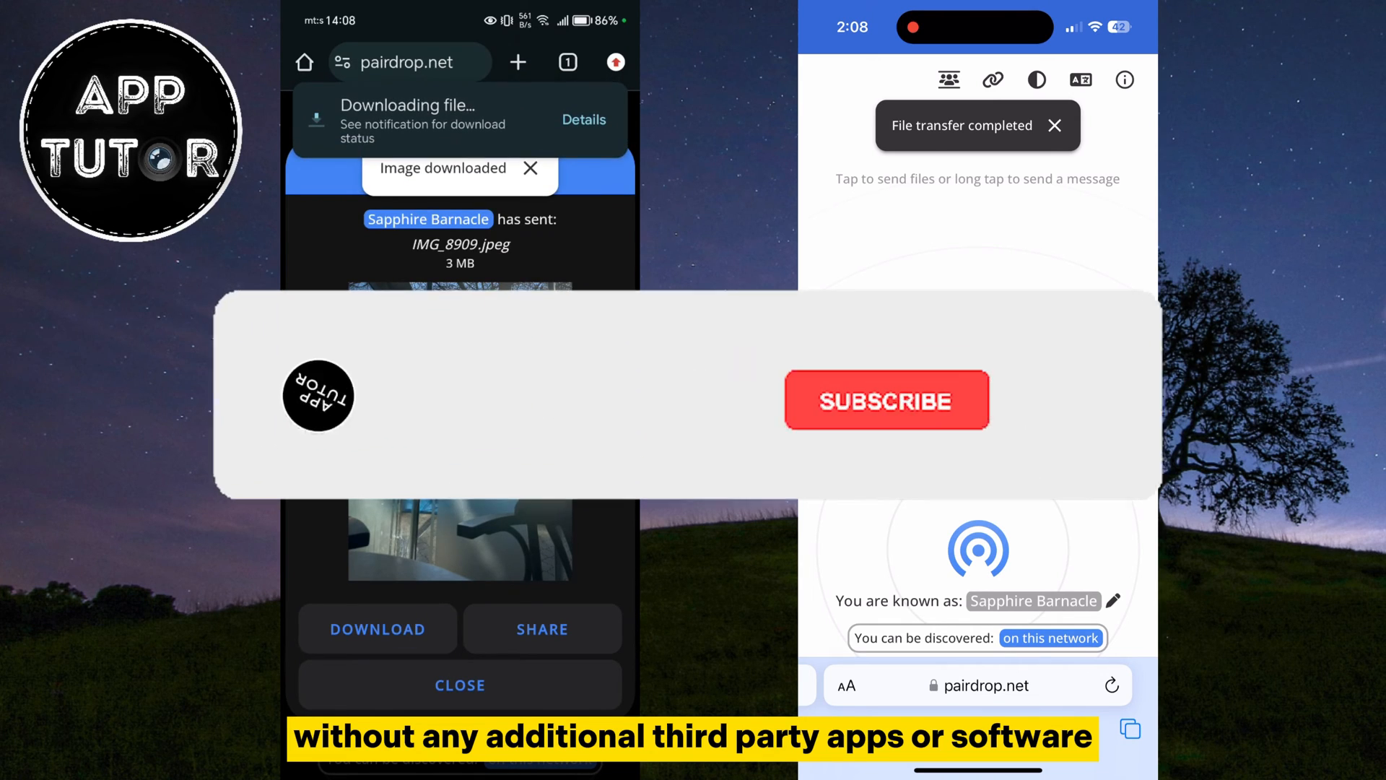